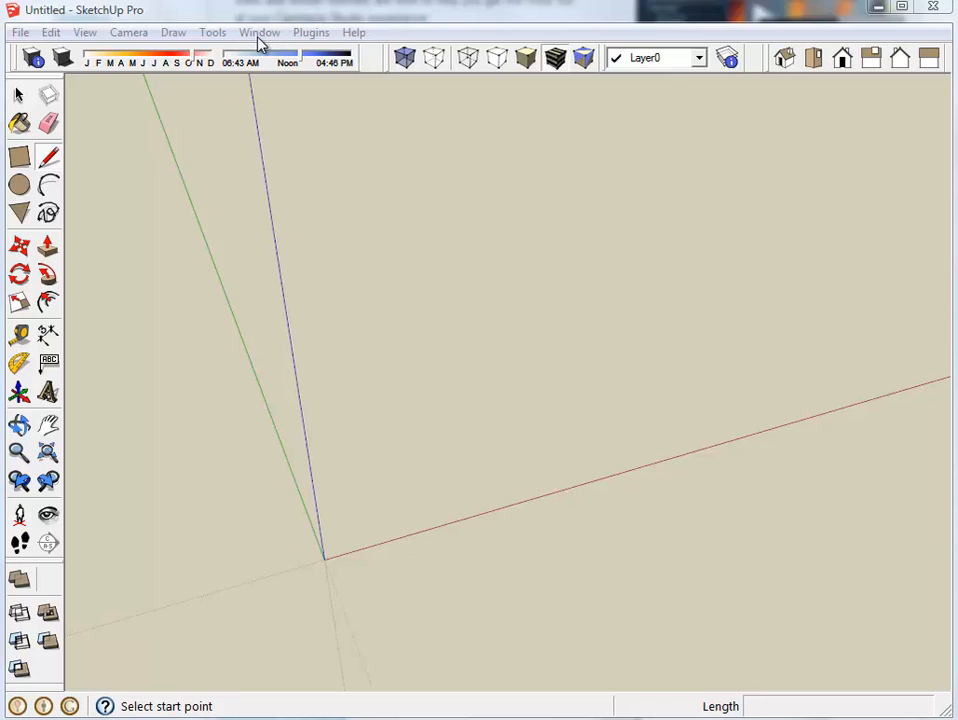
Open the Model Info window from the Window menu
{"action": "left_click", "coordinate": [260, 32]}
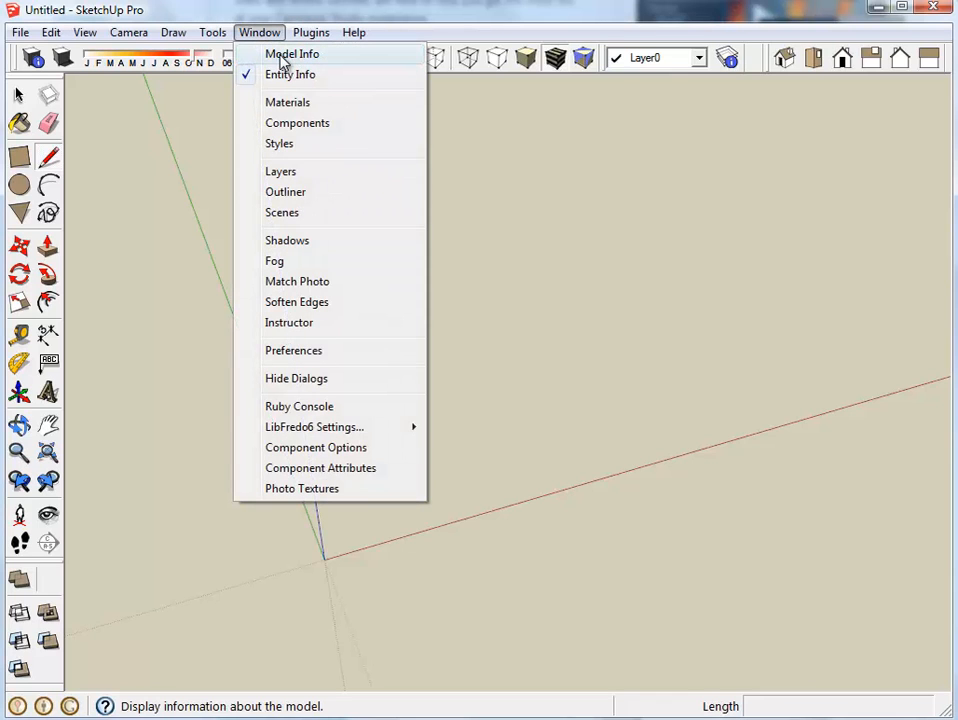
{"action": "left_click", "coordinate": [290, 53]}
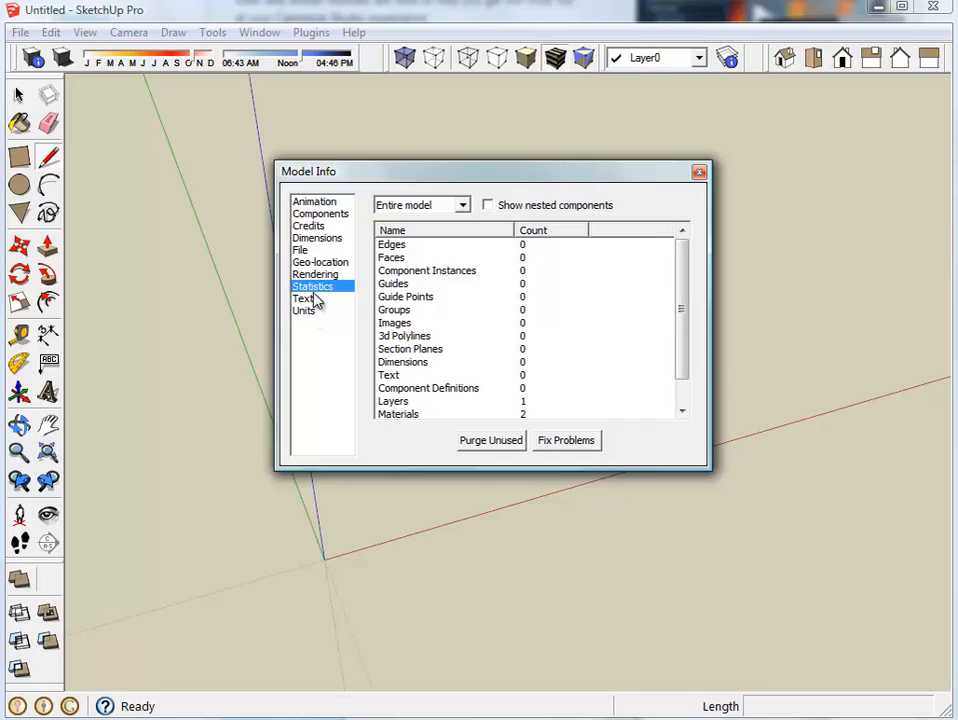
Show the Units page of Model Info, currently fractional inches at 1/8" precision
{"action": "left_click", "coordinate": [303, 310]}
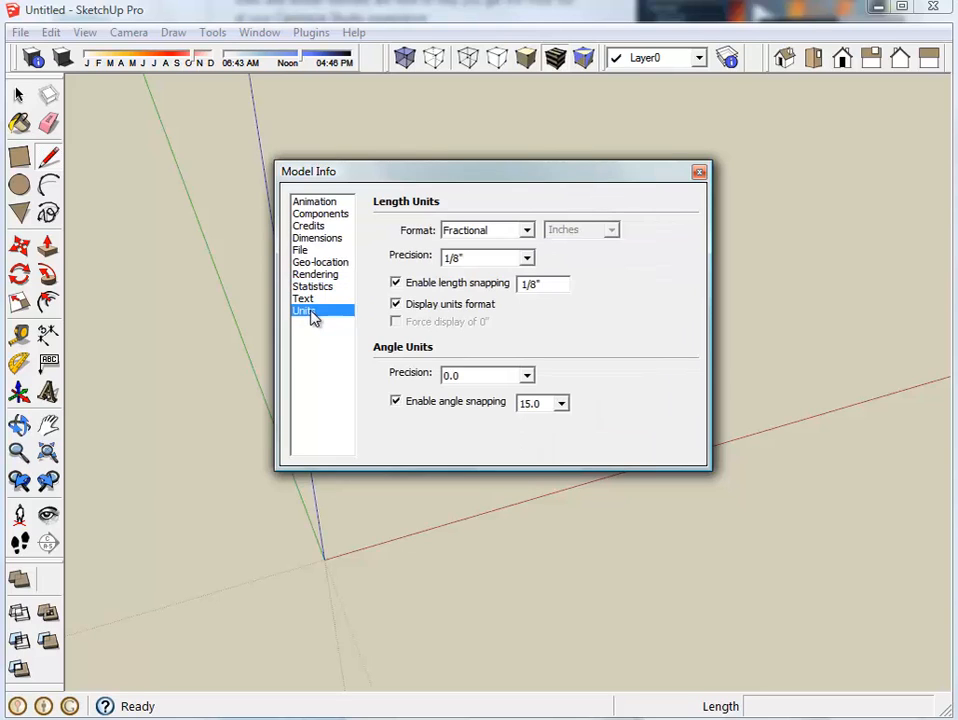
{"action": "mouse_move", "coordinate": [535, 222]}
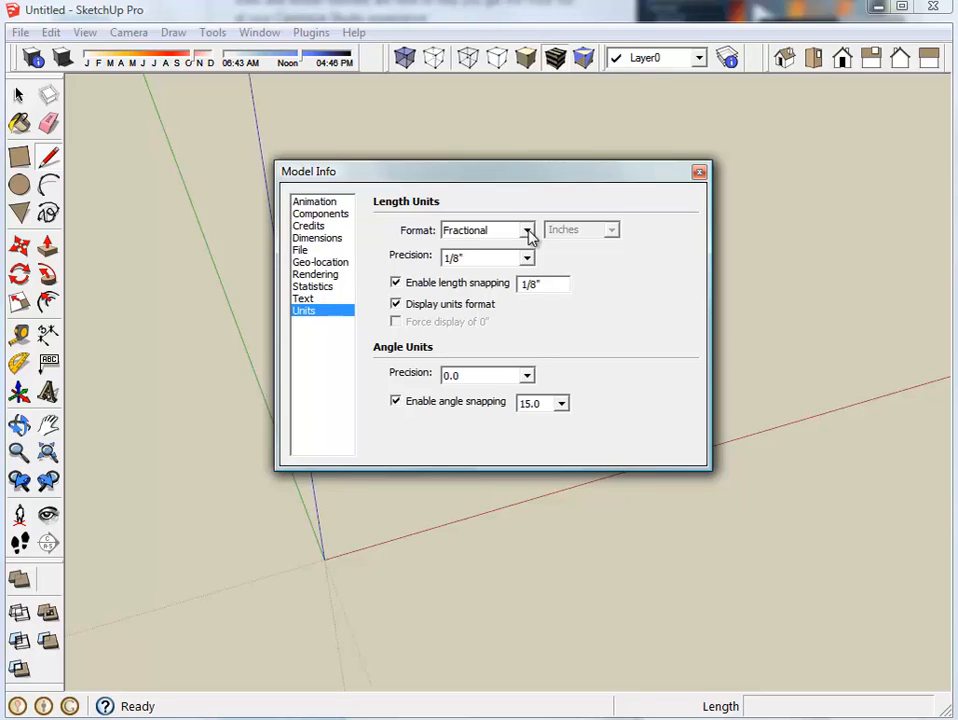
Switch the length format to Decimal inches, giving 0.000" precision and 0.001" snapping
{"action": "left_click", "coordinate": [528, 230]}
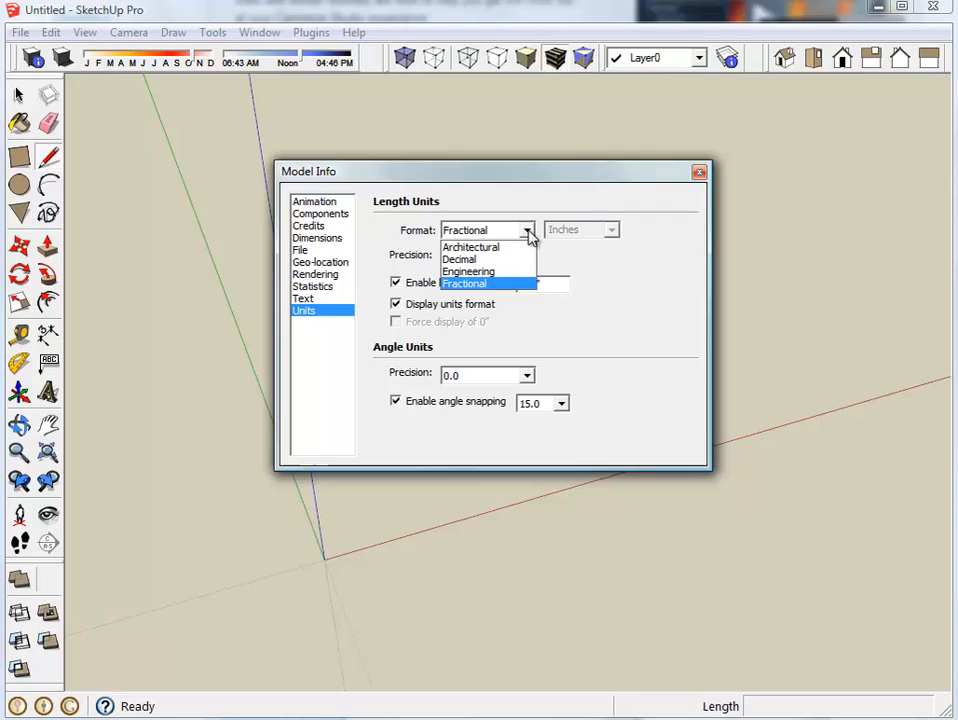
{"action": "left_click", "coordinate": [459, 259]}
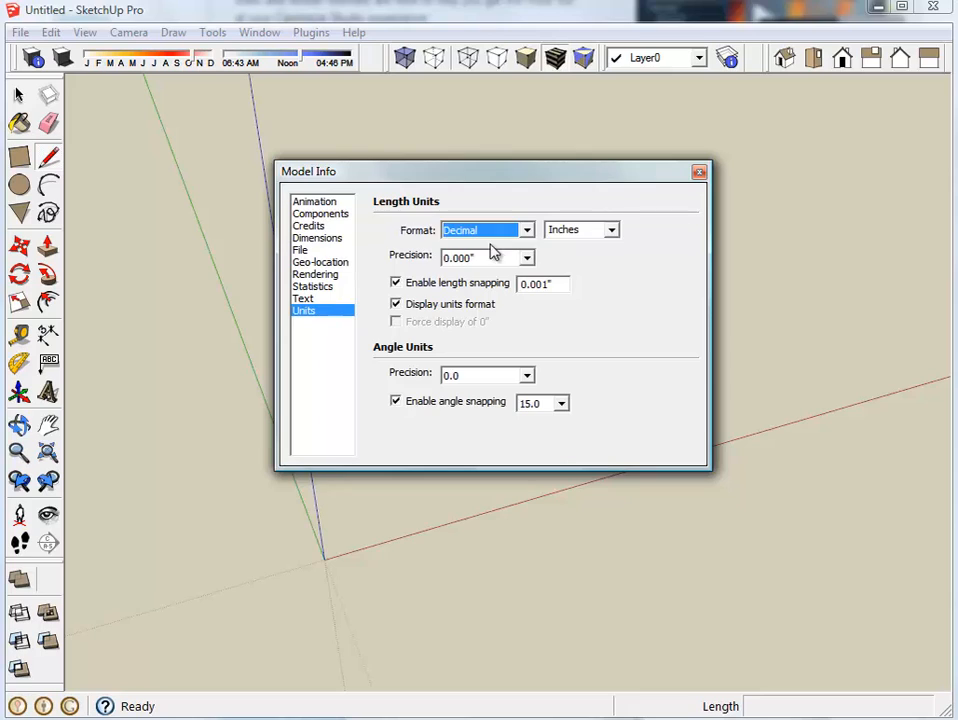
{"action": "mouse_move", "coordinate": [470, 272]}
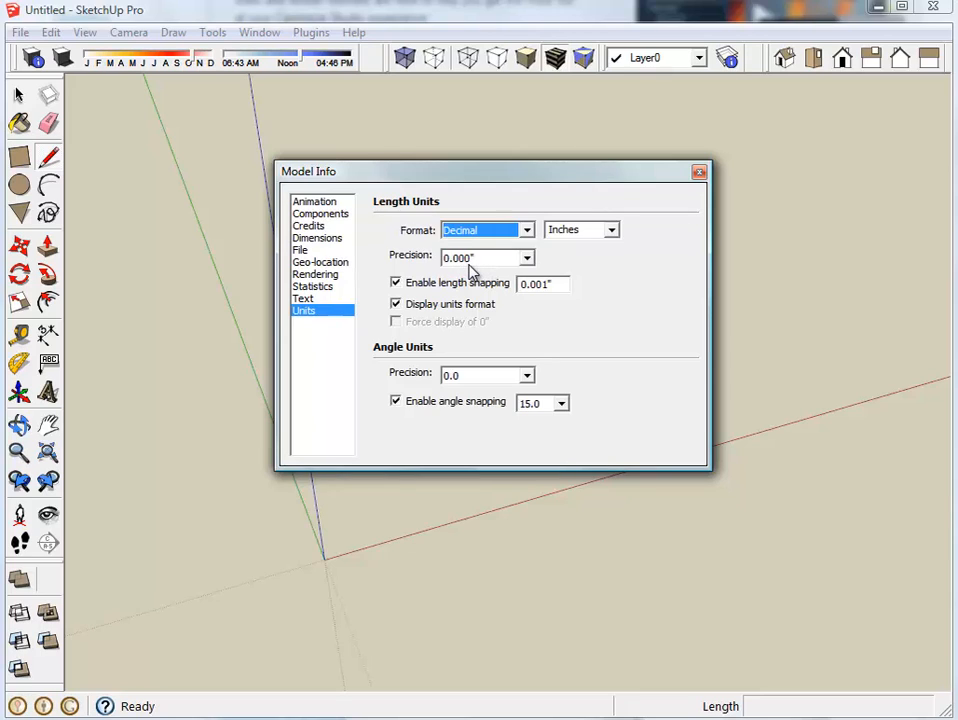
{"action": "mouse_move", "coordinate": [463, 272]}
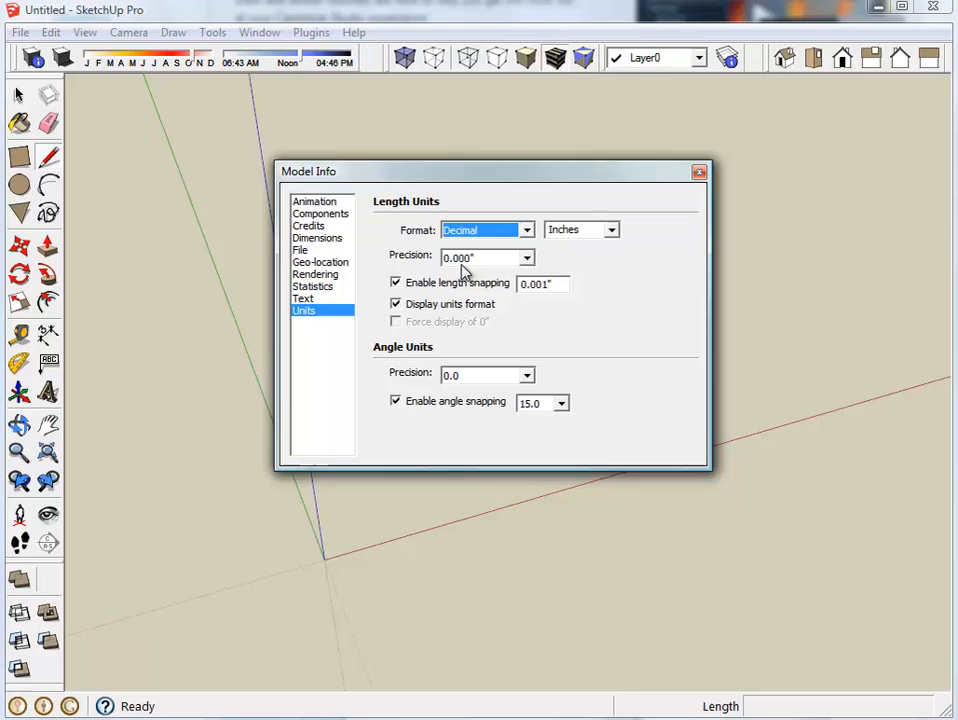
{"action": "mouse_move", "coordinate": [502, 295]}
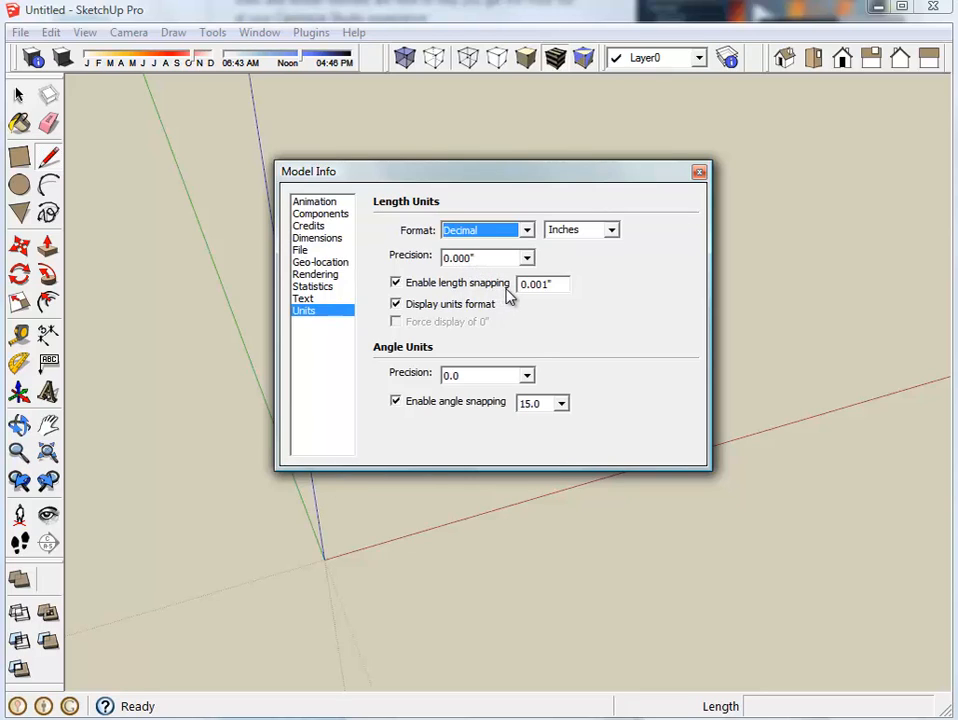
{"action": "mouse_move", "coordinate": [697, 173]}
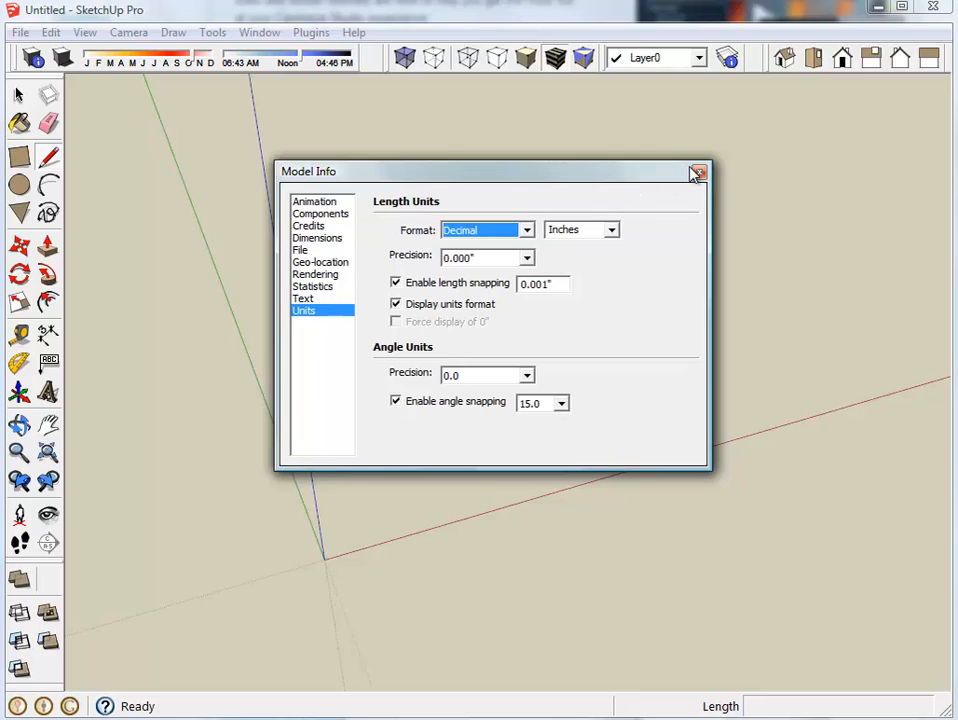
{"action": "mouse_move", "coordinate": [699, 172]}
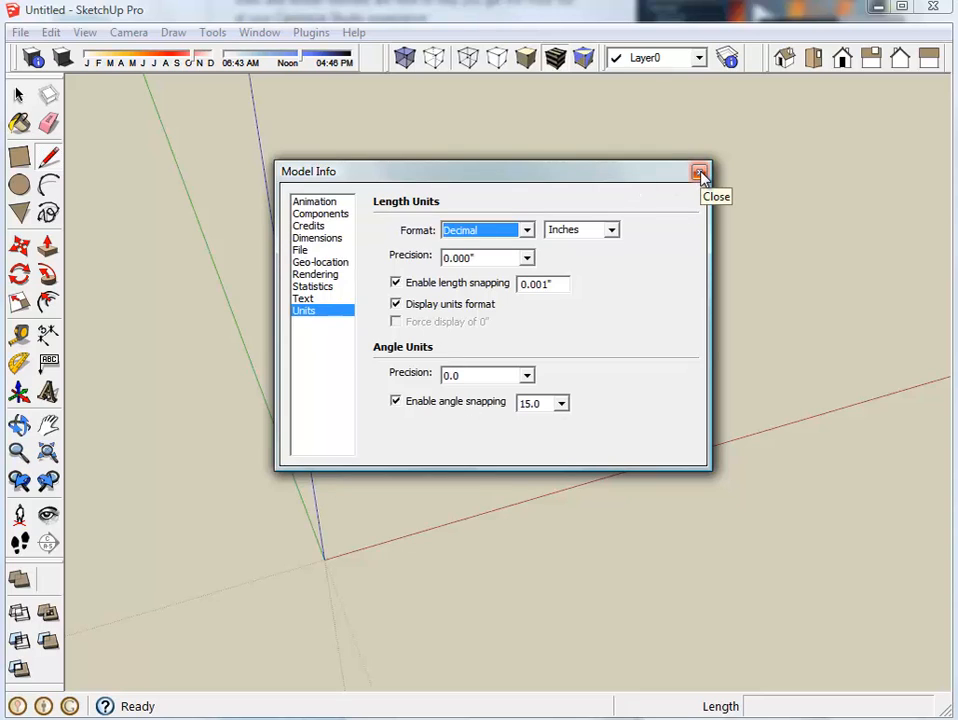